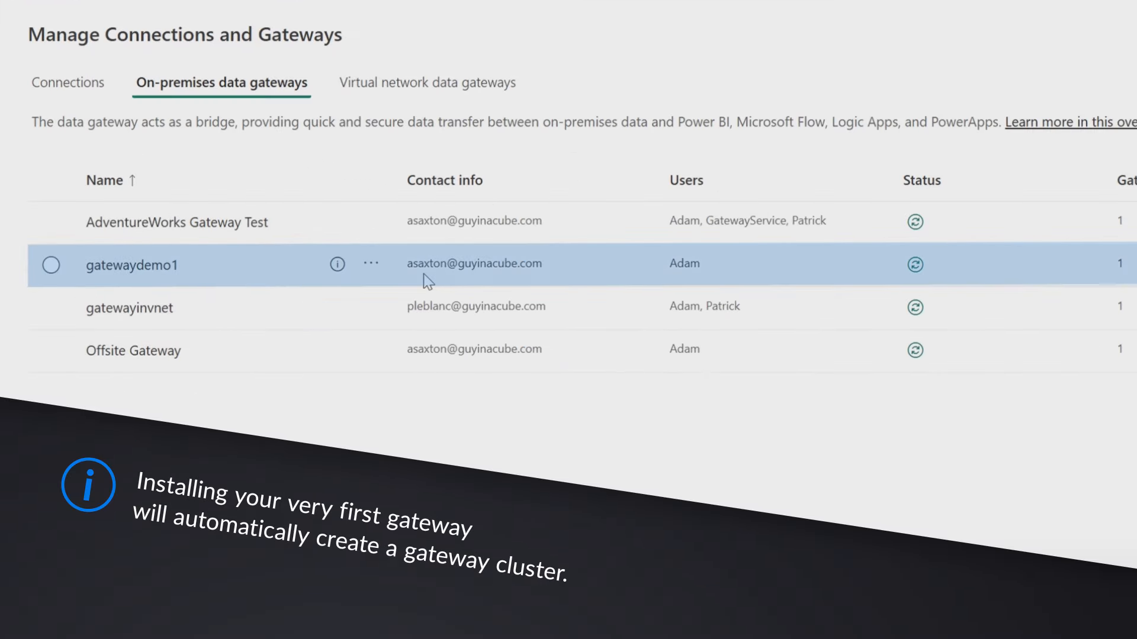
mouse_move(229, 277)
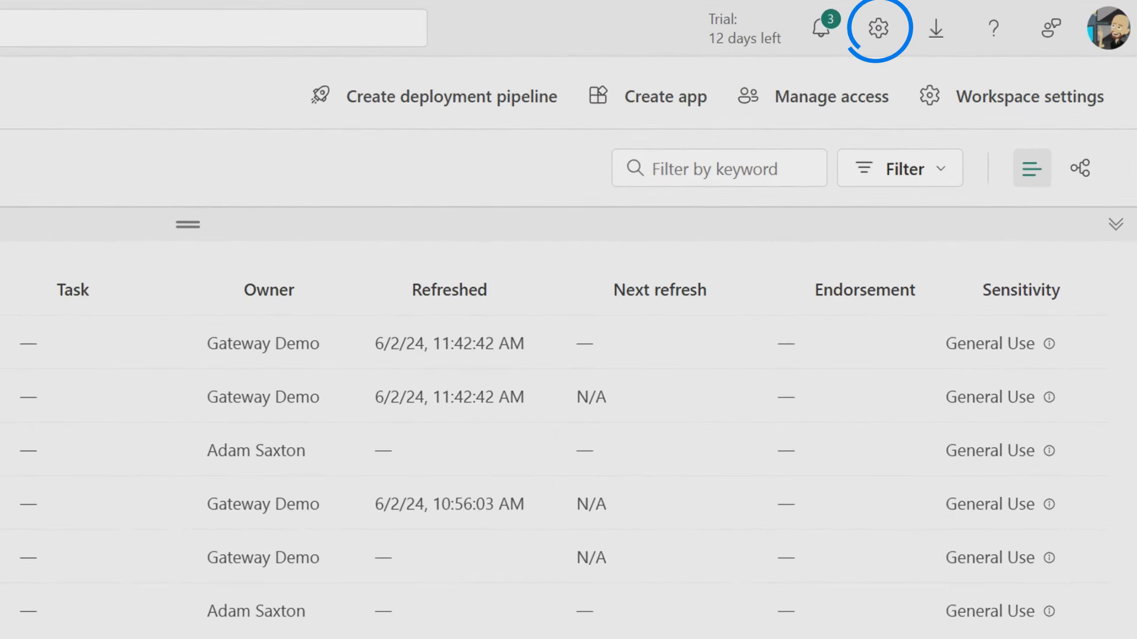
mouse_move(877, 29)
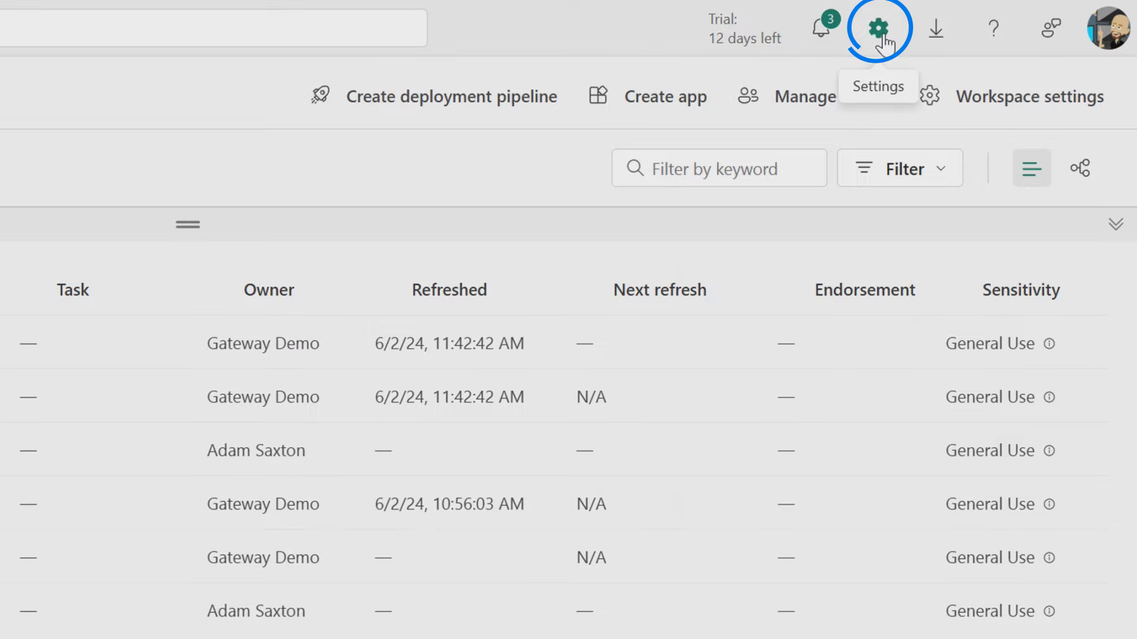
Review the gatewaydemo cluster's nodes in Manage connections and gateways, showing gatewaydemo1 as enabled primary.
click(878, 28)
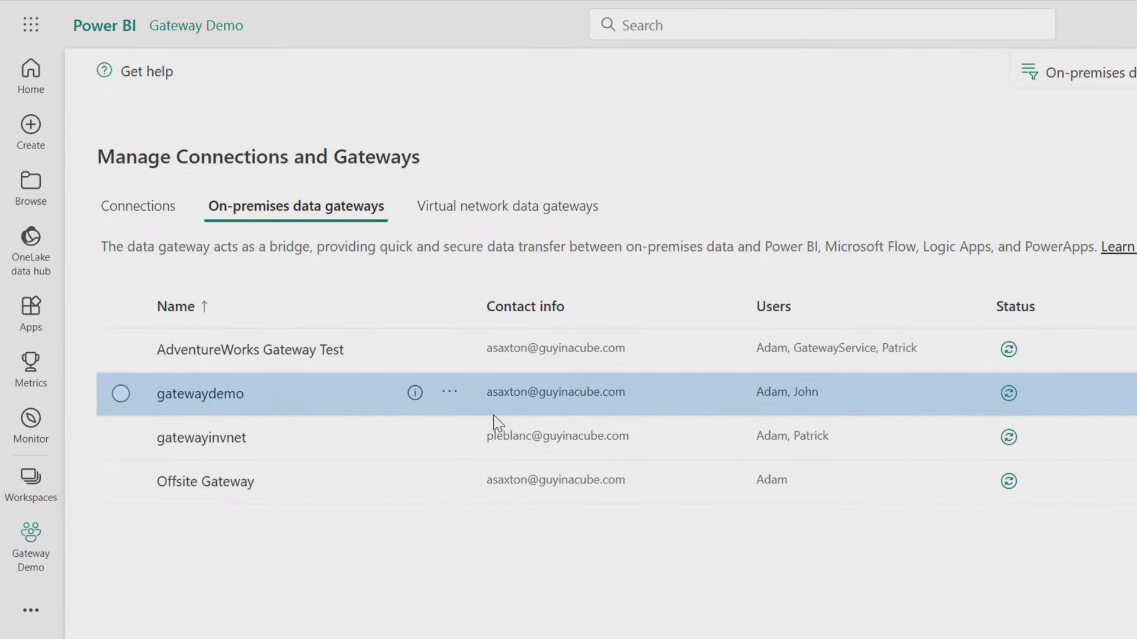
mouse_move(449, 392)
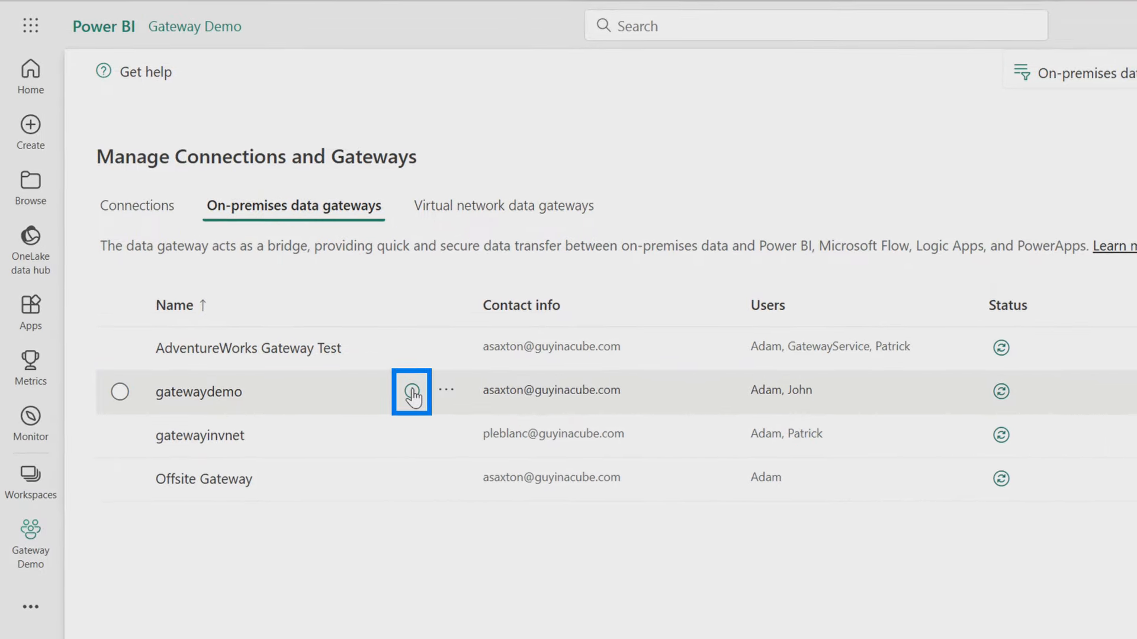
click(411, 392)
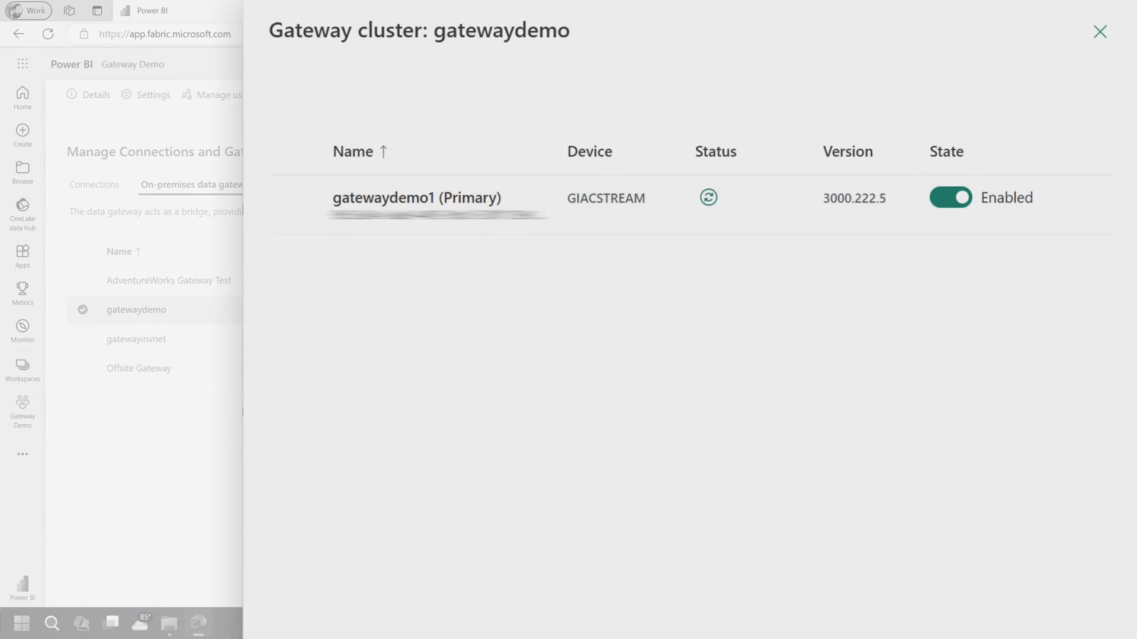
click(1101, 31)
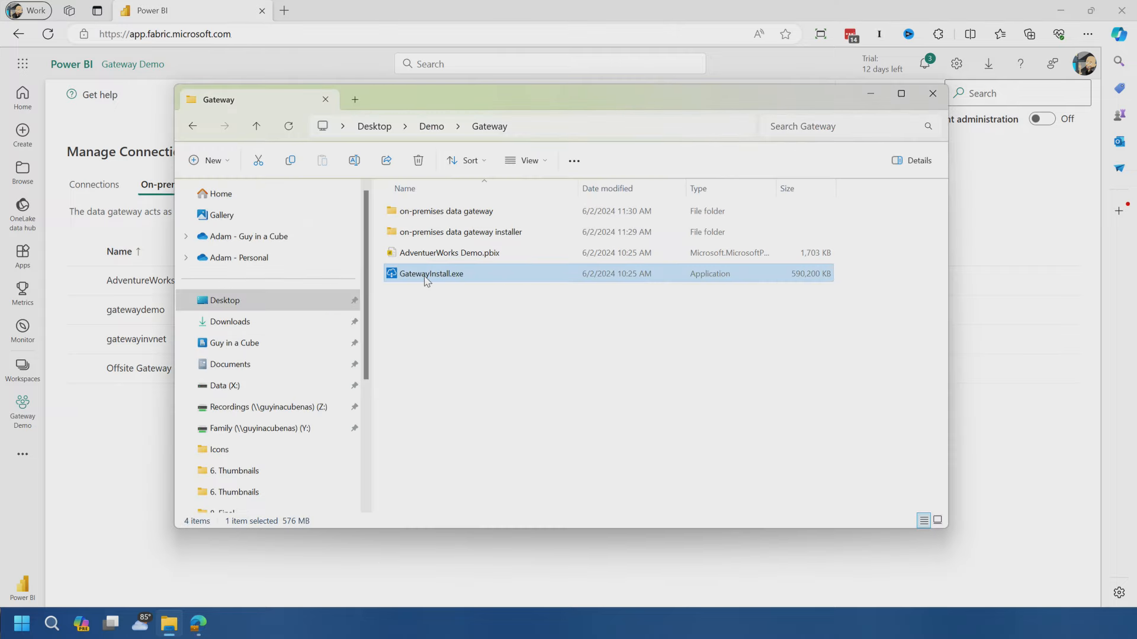
Launch GatewayInstall.exe with terms accepted and bring up the Data Gateway download page.
double_click(431, 274)
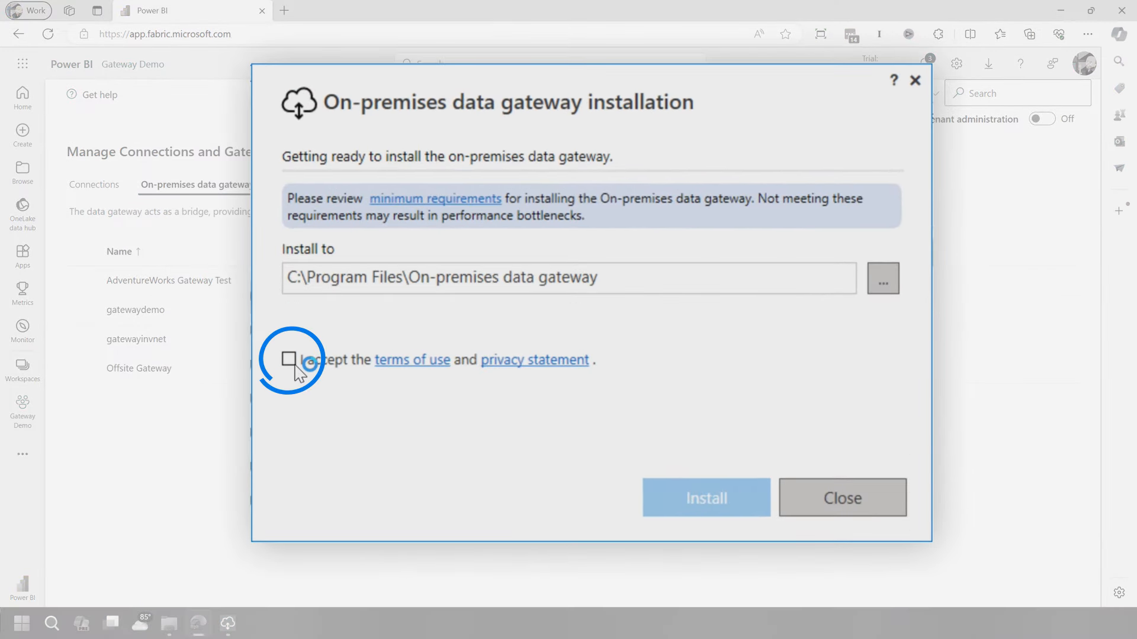
click(704, 499)
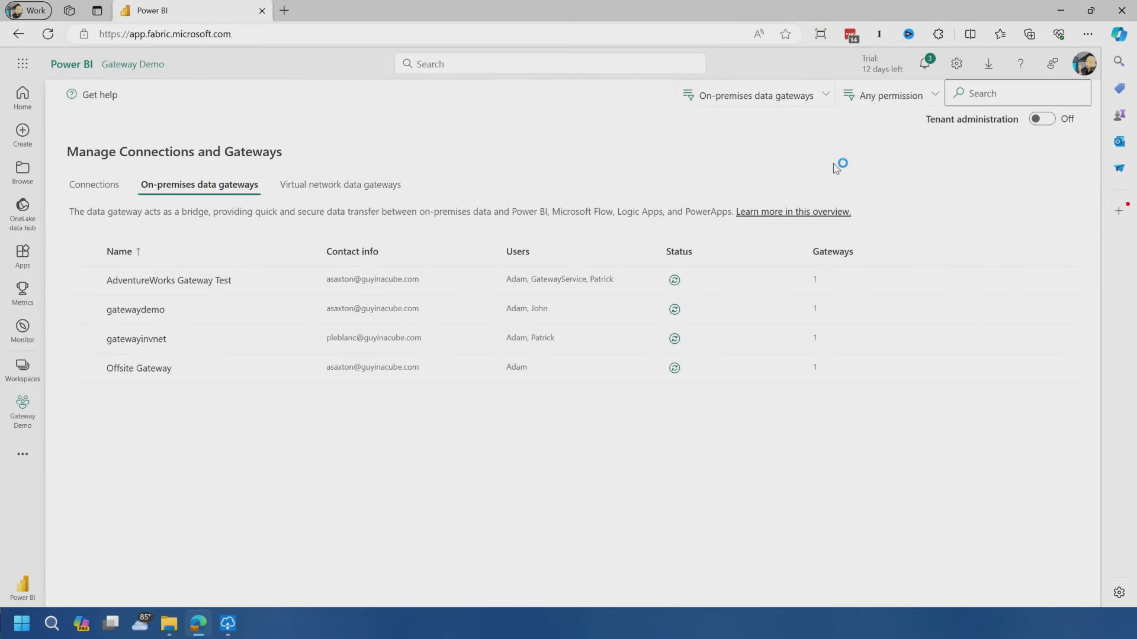
click(988, 64)
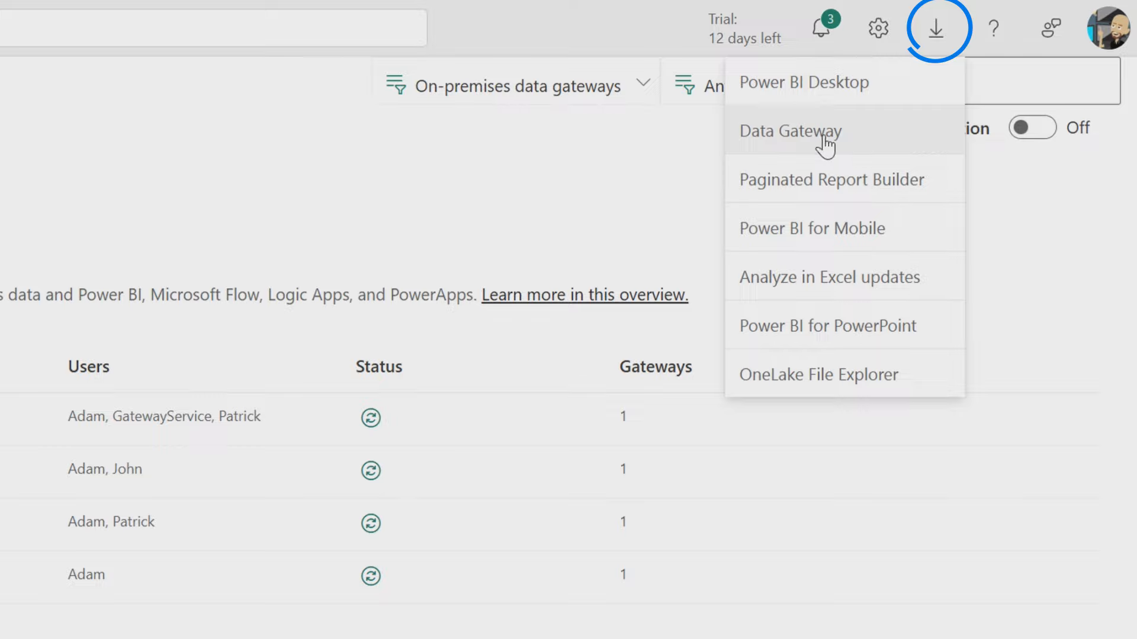
click(789, 131)
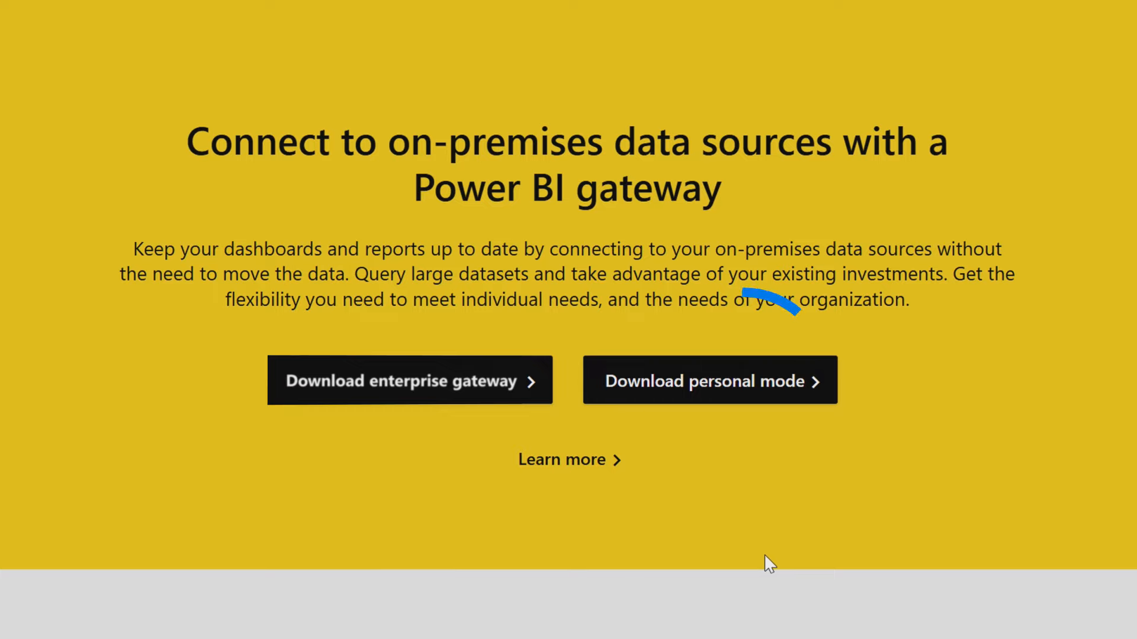
scroll(down, 3)
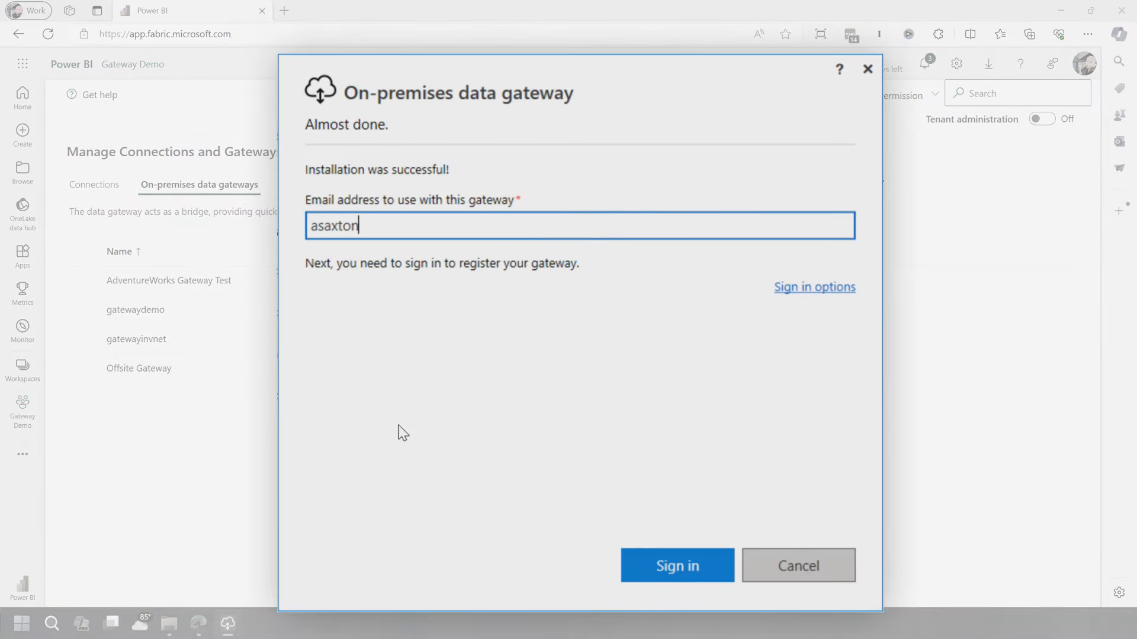
text(@guyinacube.com)
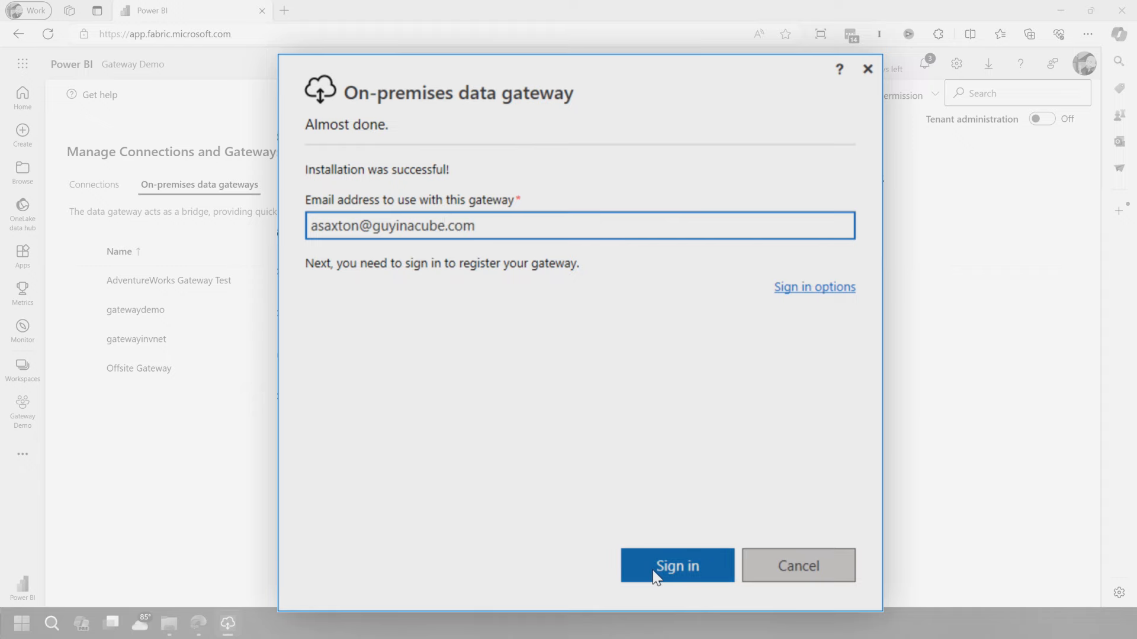
click(676, 566)
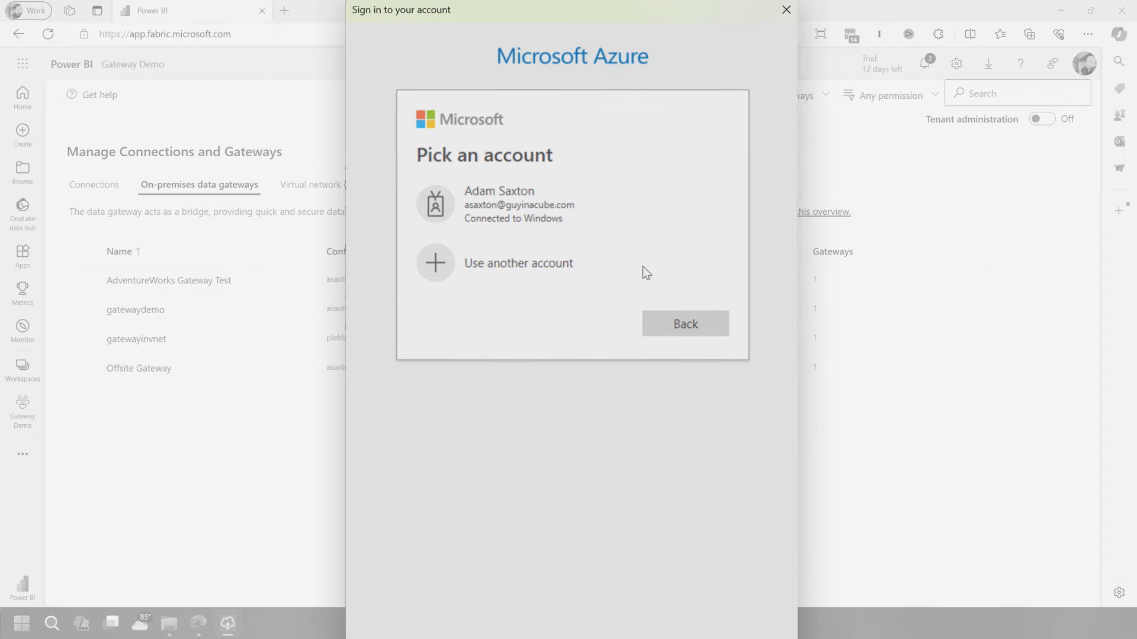
click(517, 204)
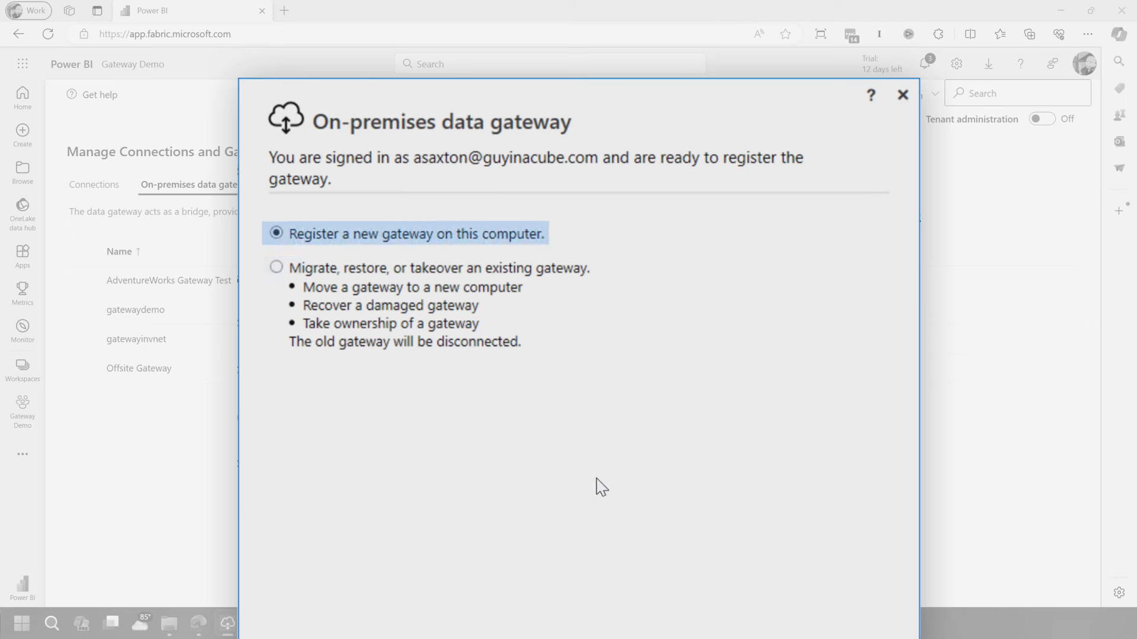
scroll(down, 3)
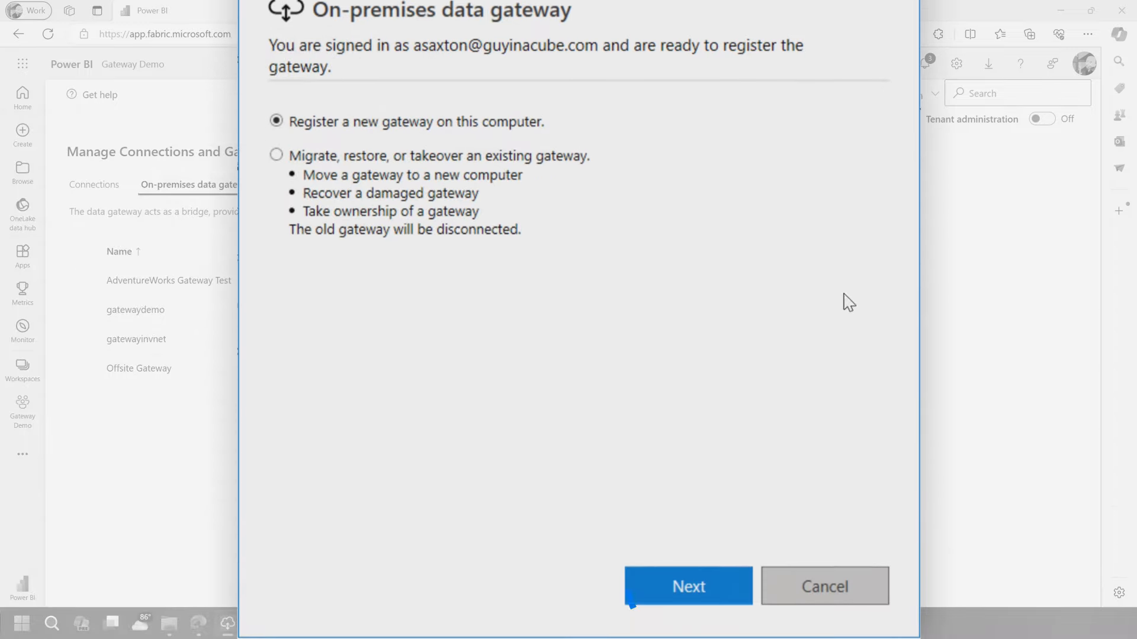
Add the new gateway to the existing gatewaydemo cluster with the recovery key and configure it as gatewaydemo2.
click(686, 586)
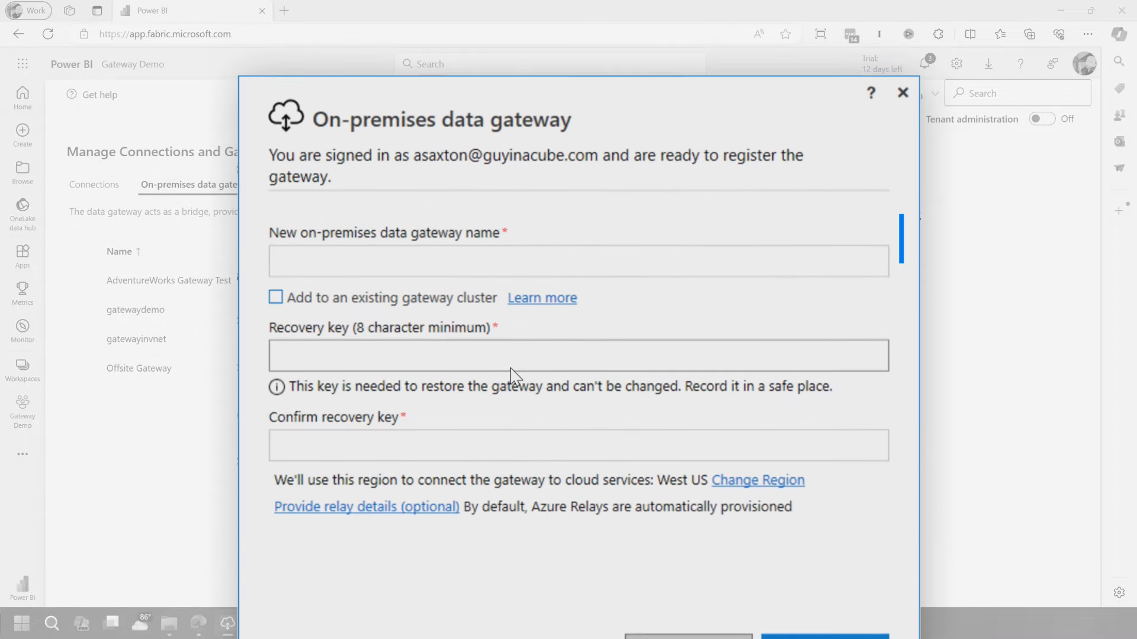
text(gatewaydemo2)
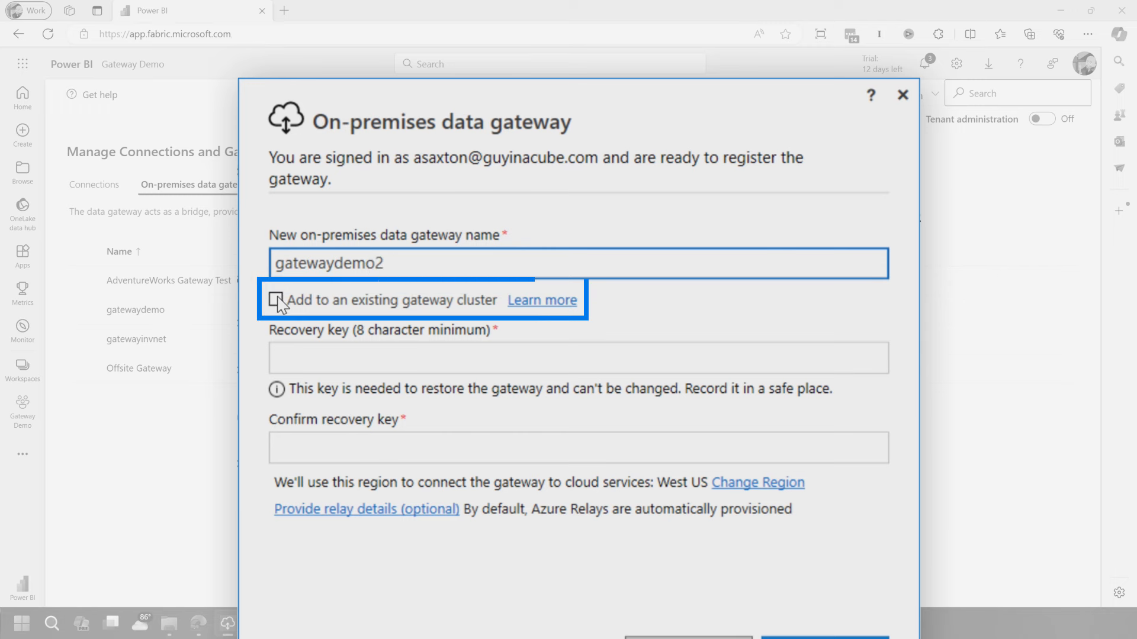
click(275, 300)
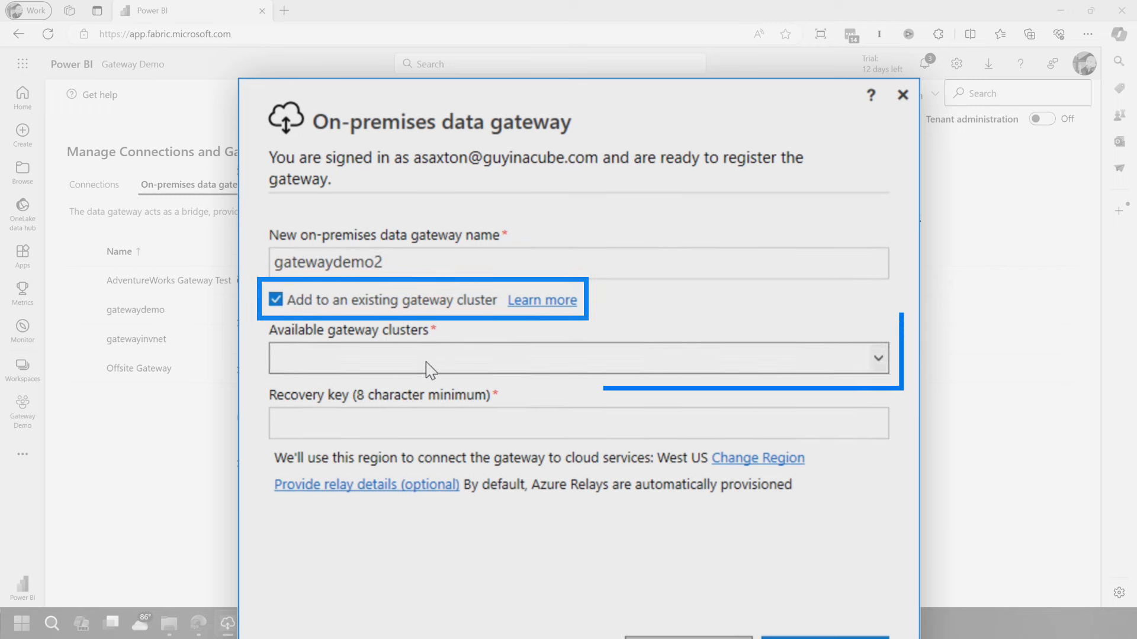
click(575, 358)
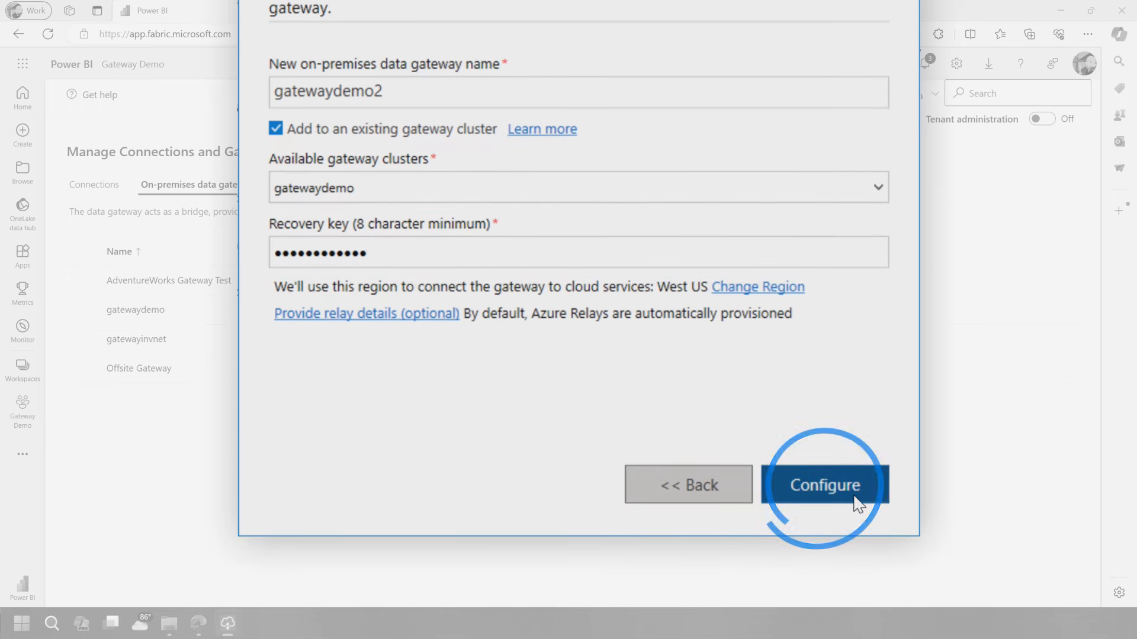
click(825, 484)
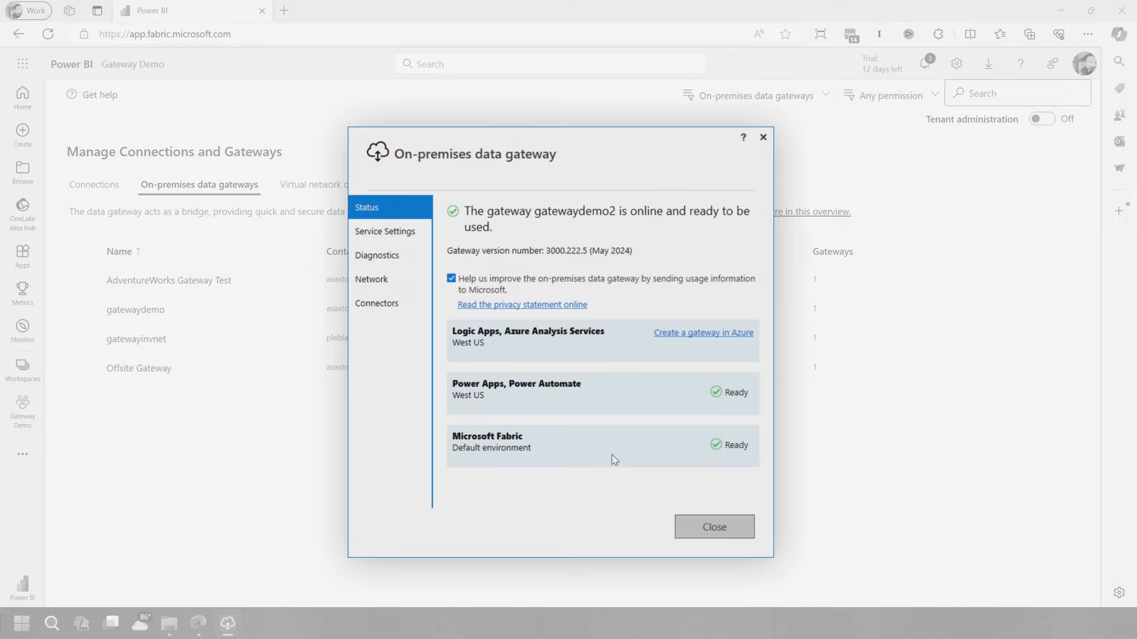
Close the installer and confirm gatewaydemo cluster lists gatewaydemo1 (Primary) and gatewaydemo2, both Enabled.
click(713, 527)
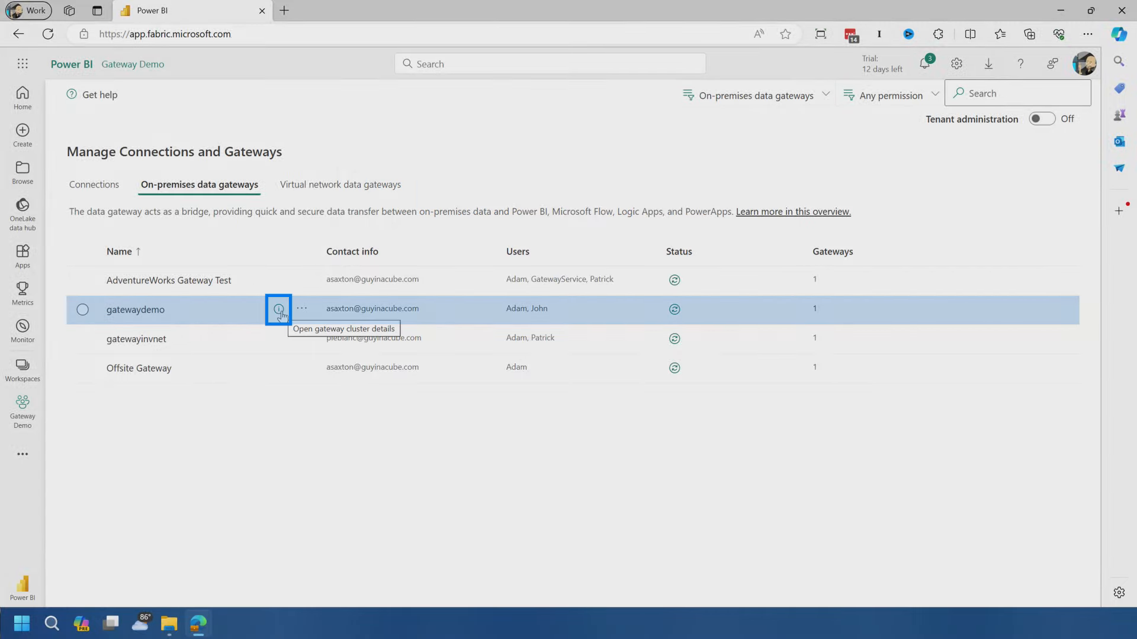
click(280, 311)
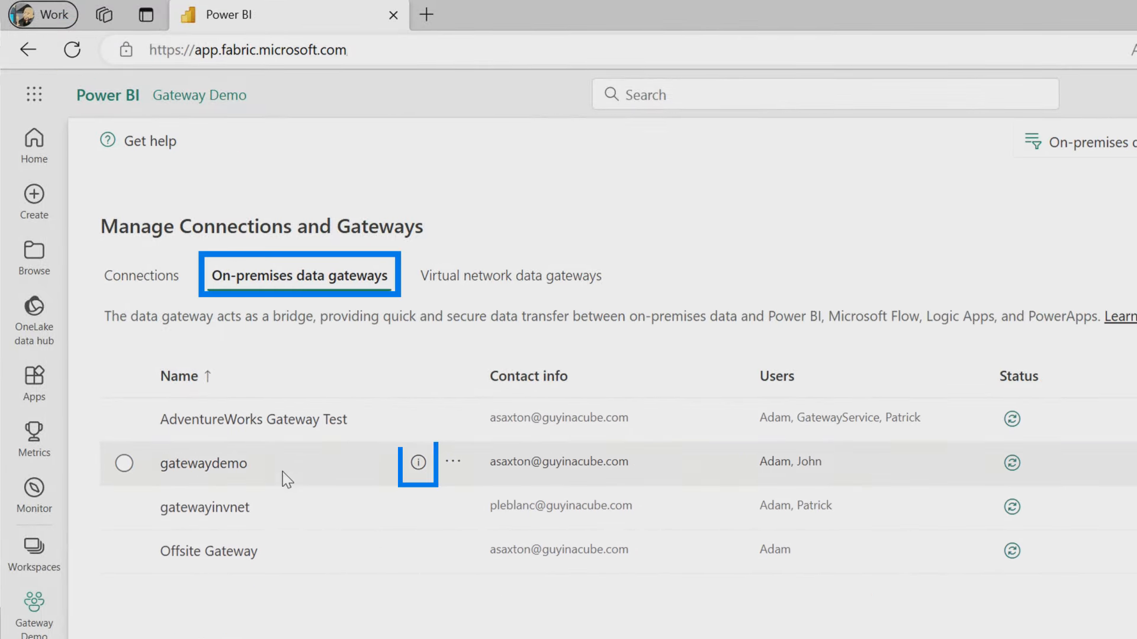
click(417, 463)
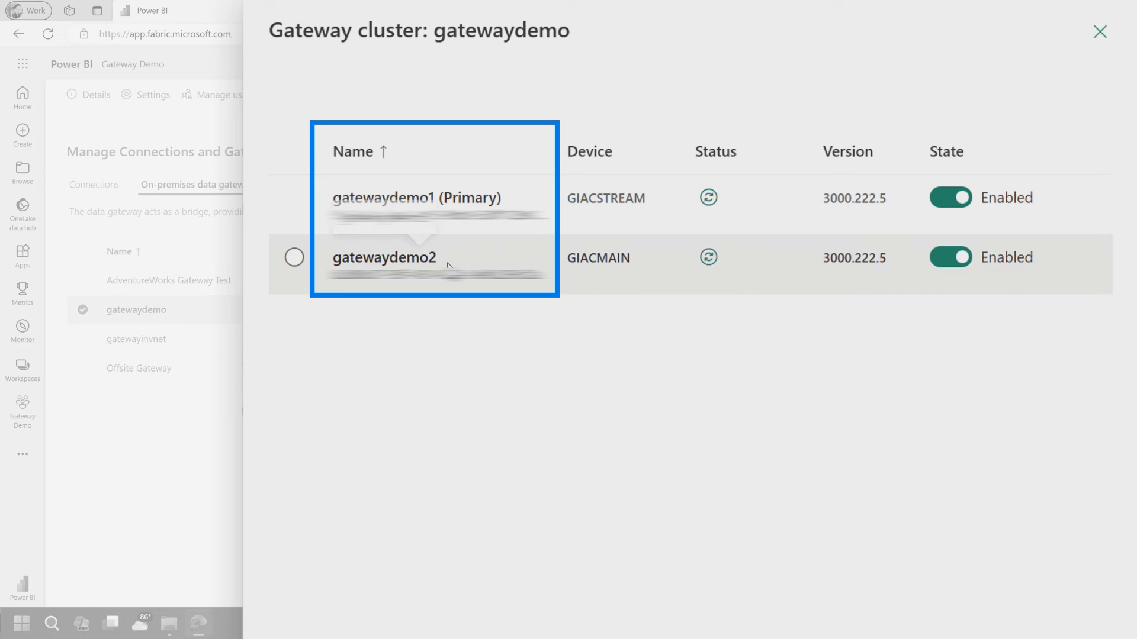
click(294, 257)
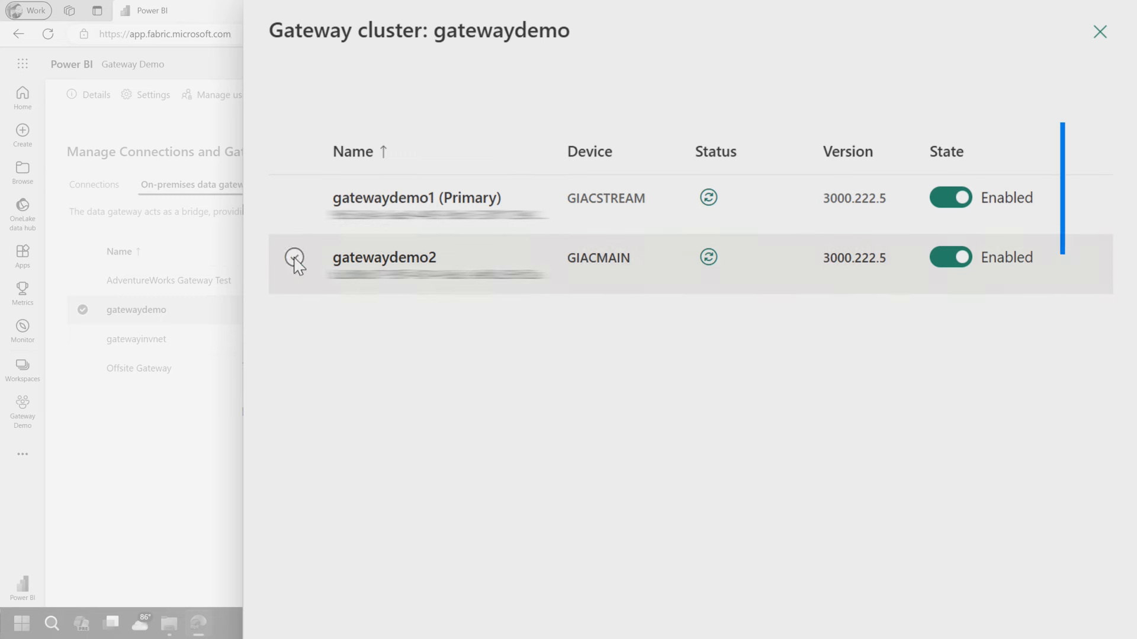
mouse_move(913, 378)
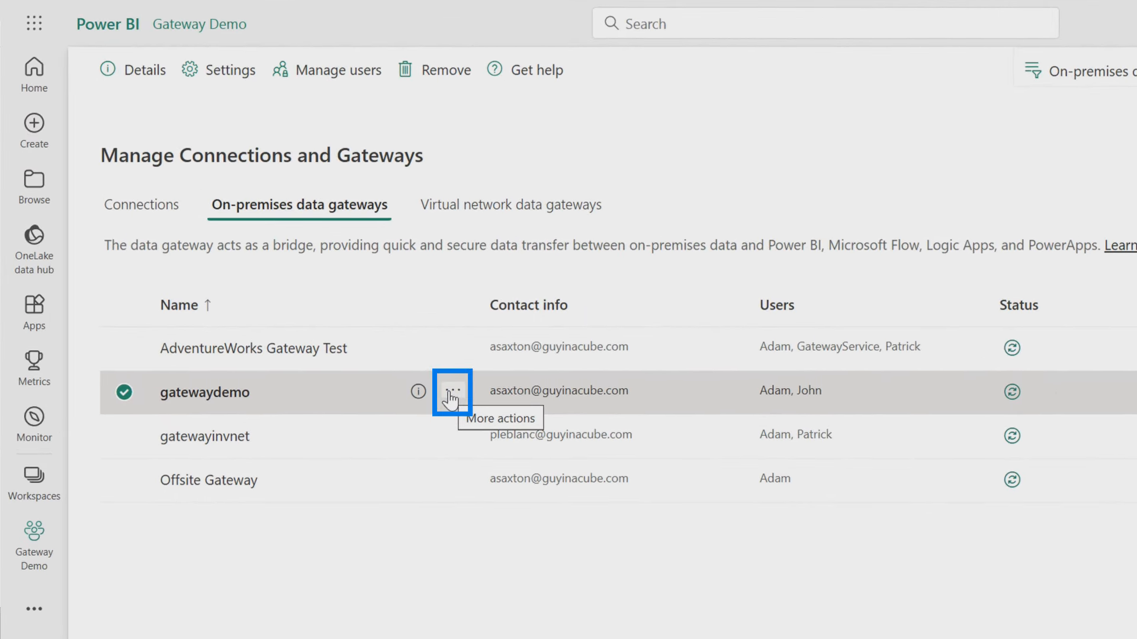
In gatewaydemo cluster Settings, try 'Distribute requests across all active gateways' and leave it off.
click(451, 392)
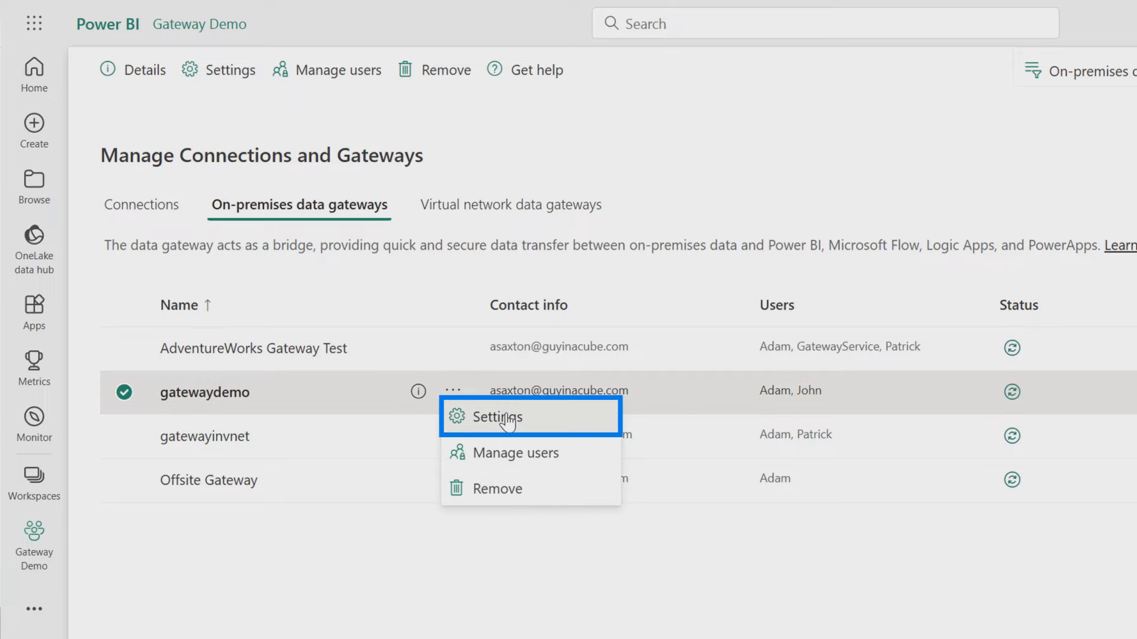
click(495, 417)
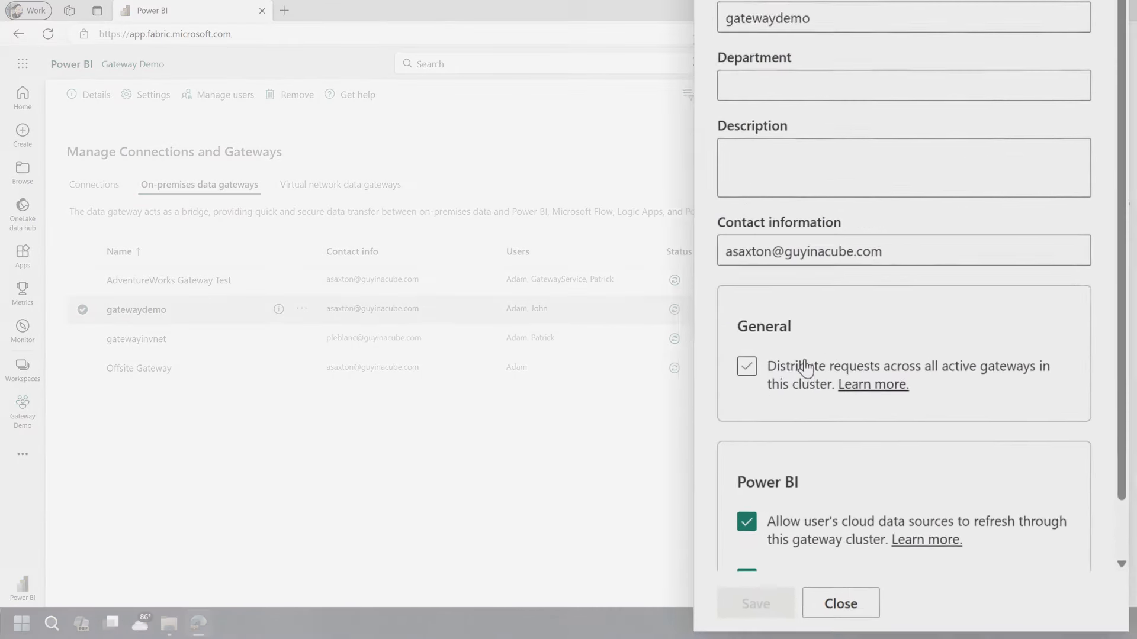
click(747, 366)
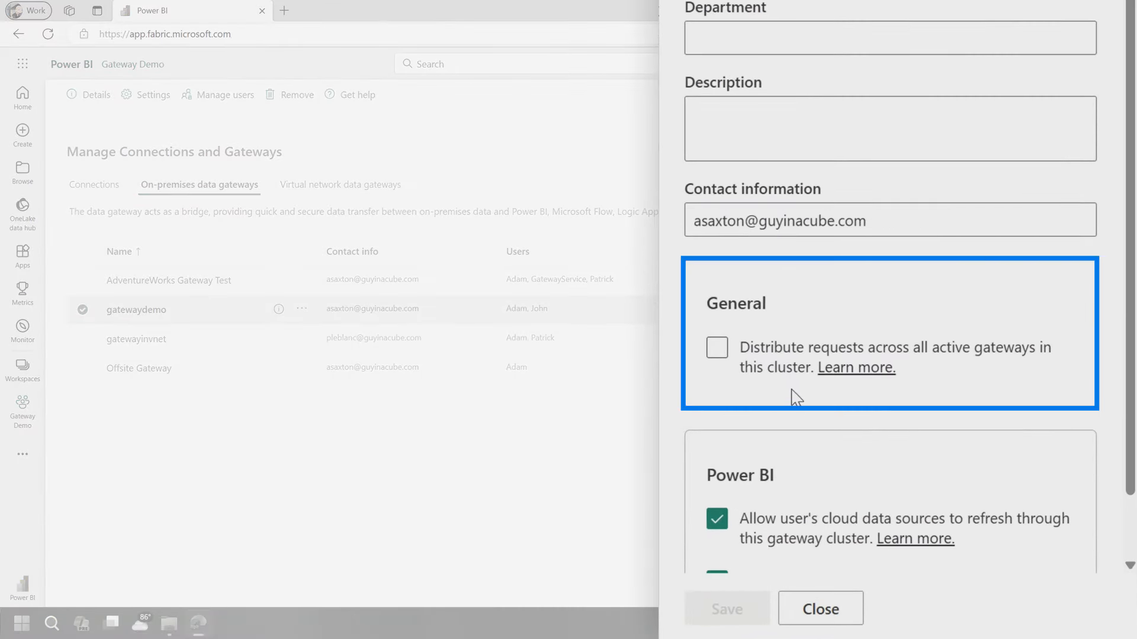
click(717, 347)
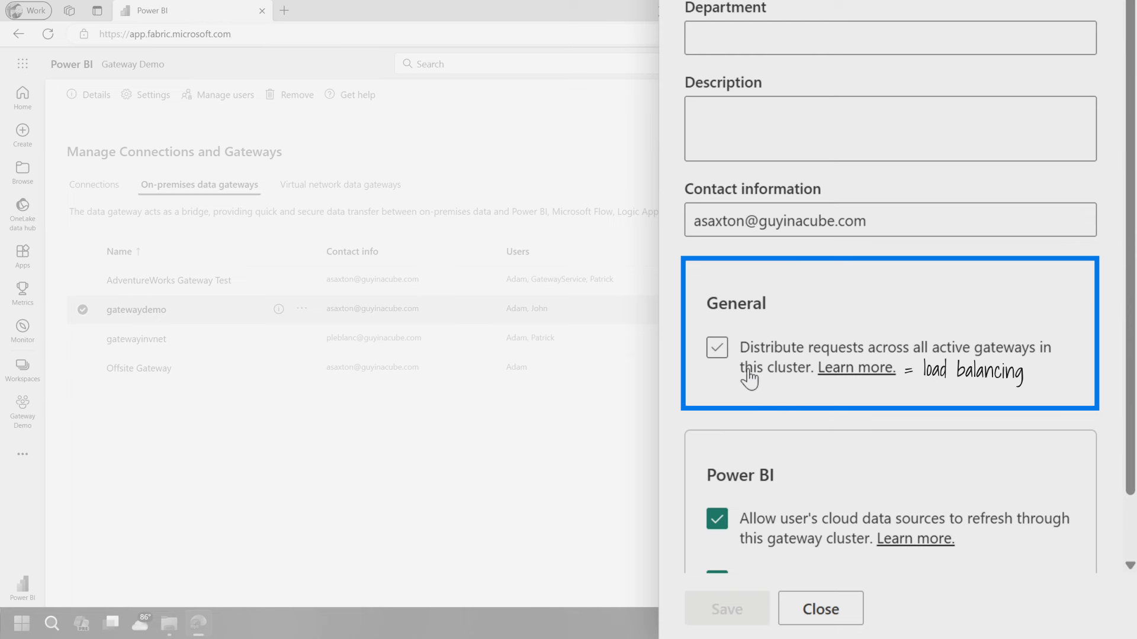
click(717, 347)
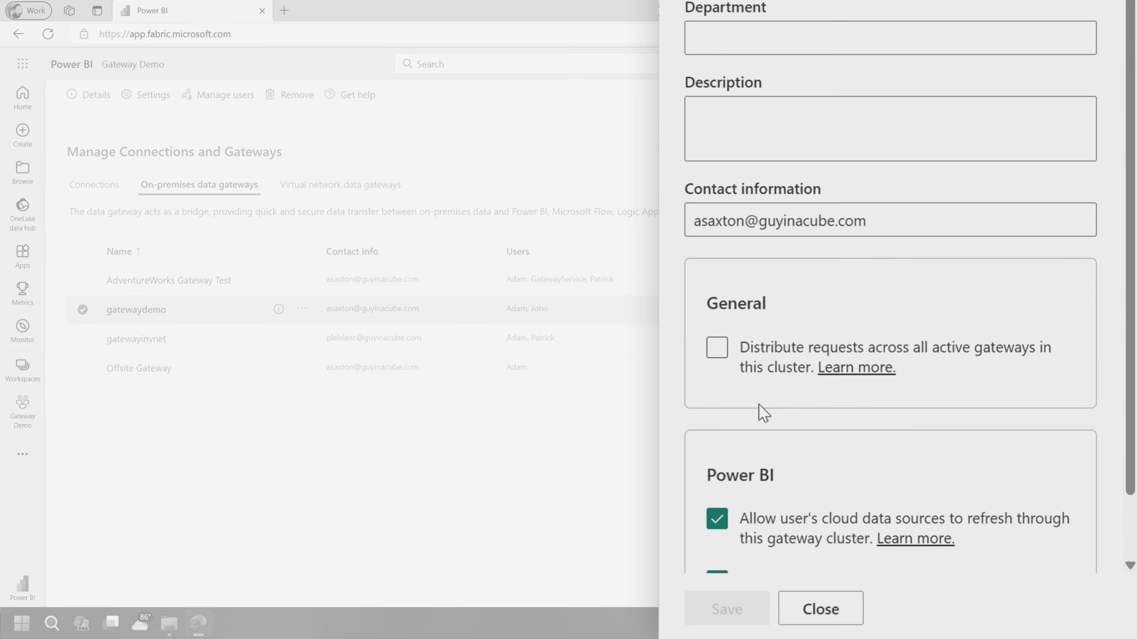
click(717, 347)
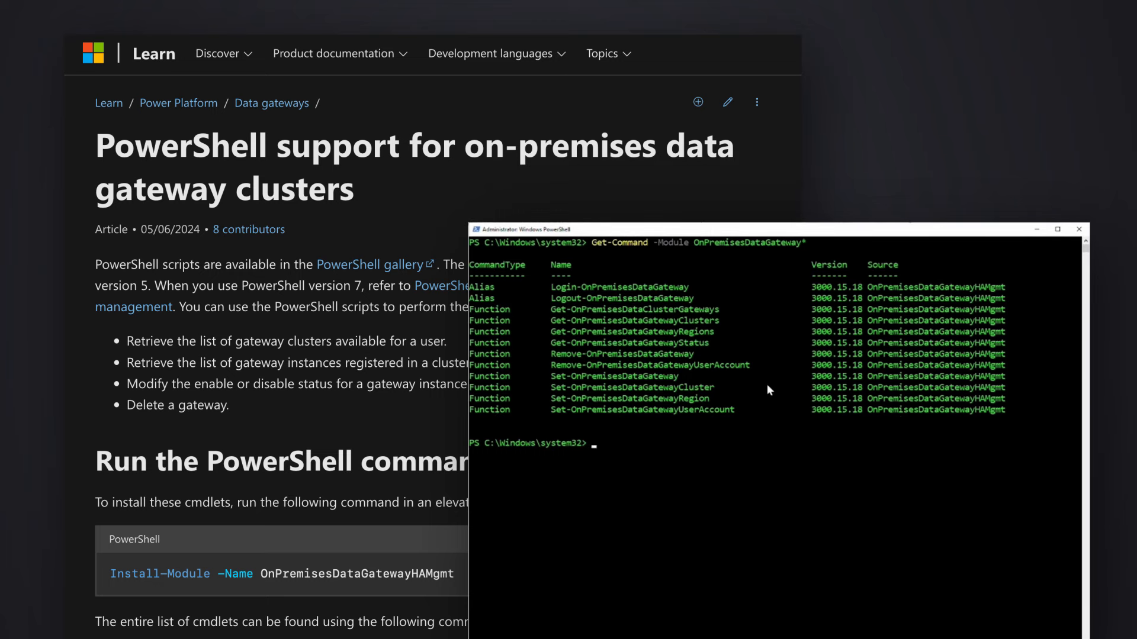
mouse_move(722, 316)
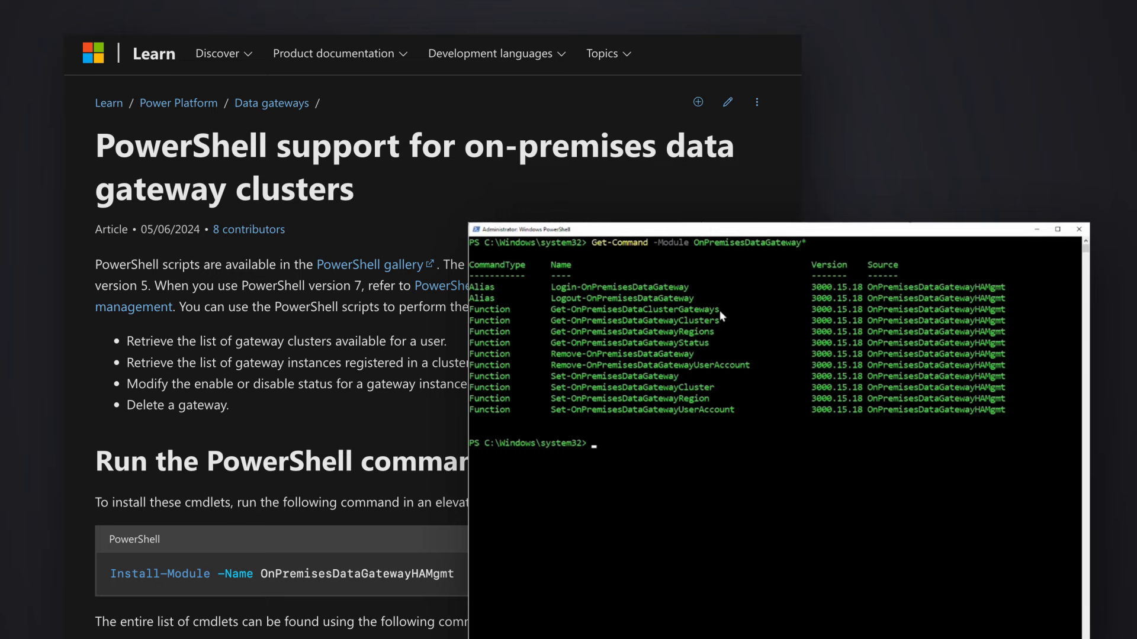